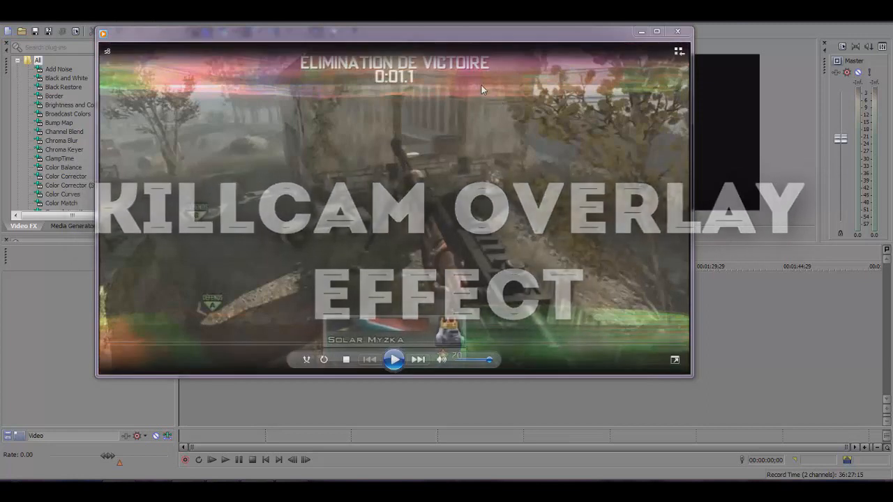
Play the finished killcam overlay gameplay clip for a few seconds, then pause it.
click(394, 360)
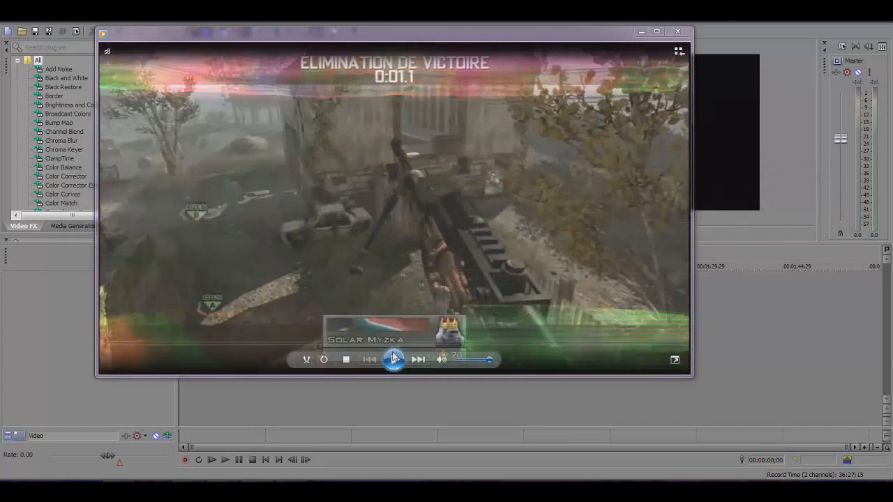
click(393, 359)
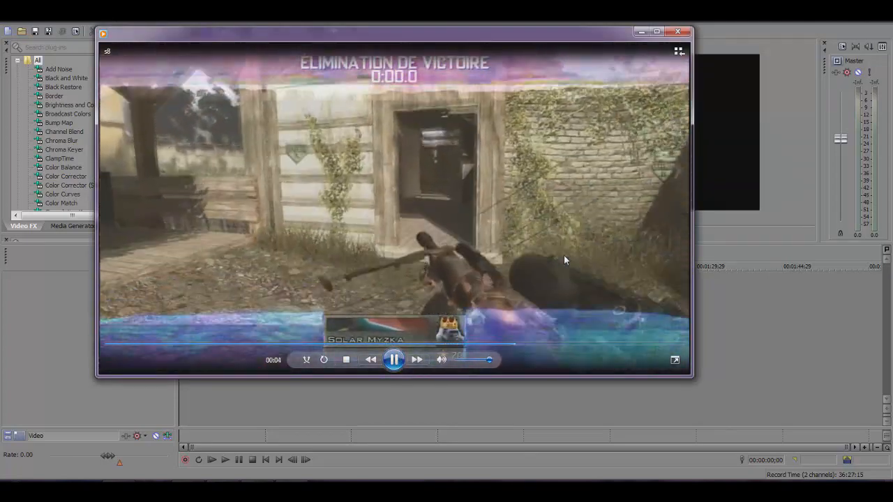
click(394, 359)
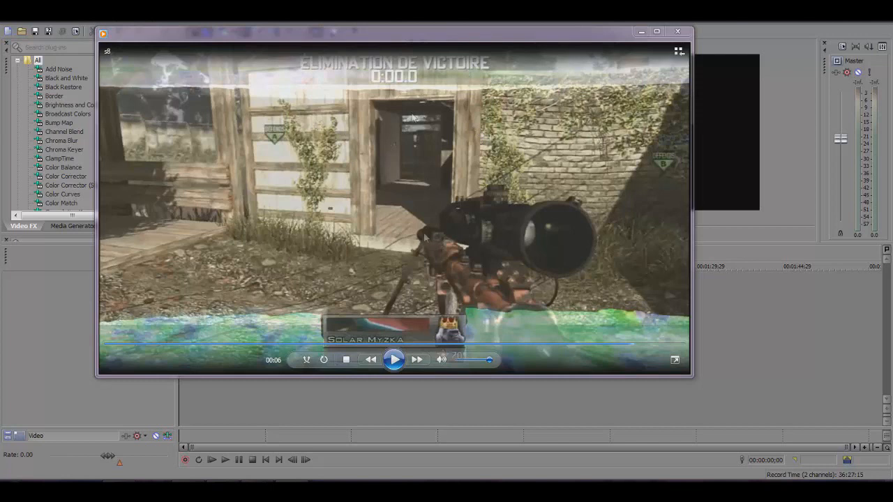
mouse_move(480, 323)
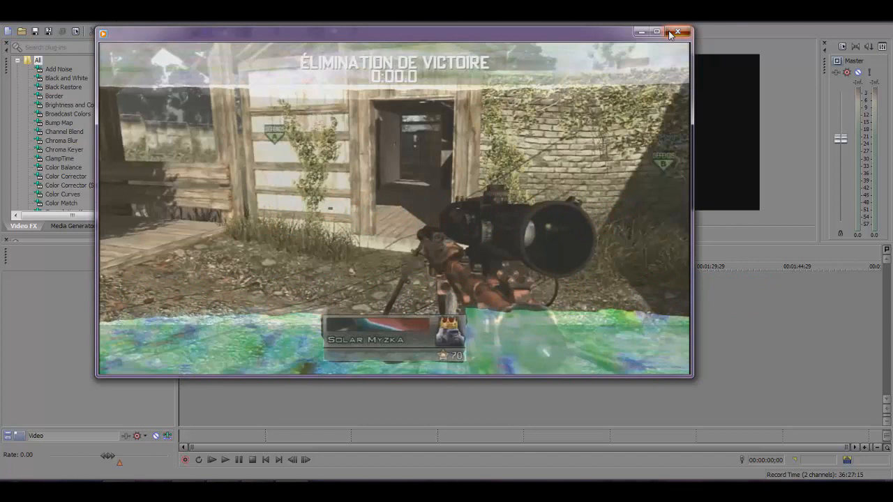
Close the player and browse the NewBlue LE Light Bender preset thumbnails down to the kk preset.
click(677, 32)
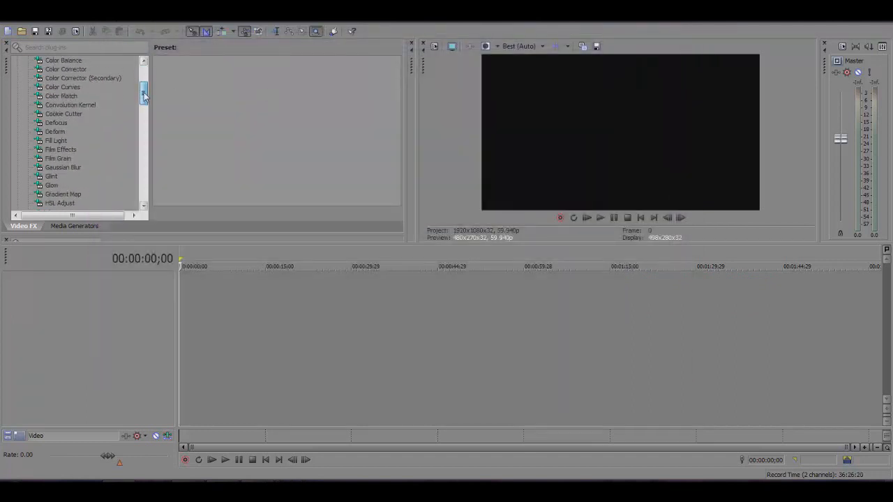
scroll(down, 3)
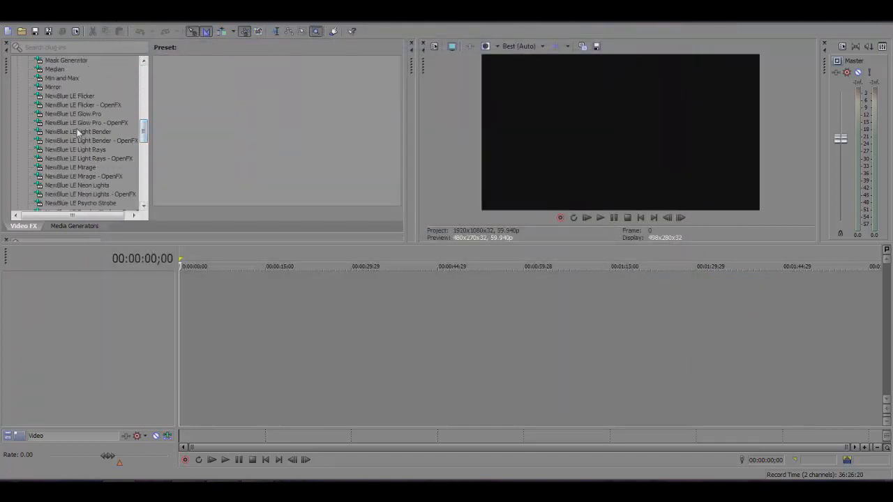
click(78, 131)
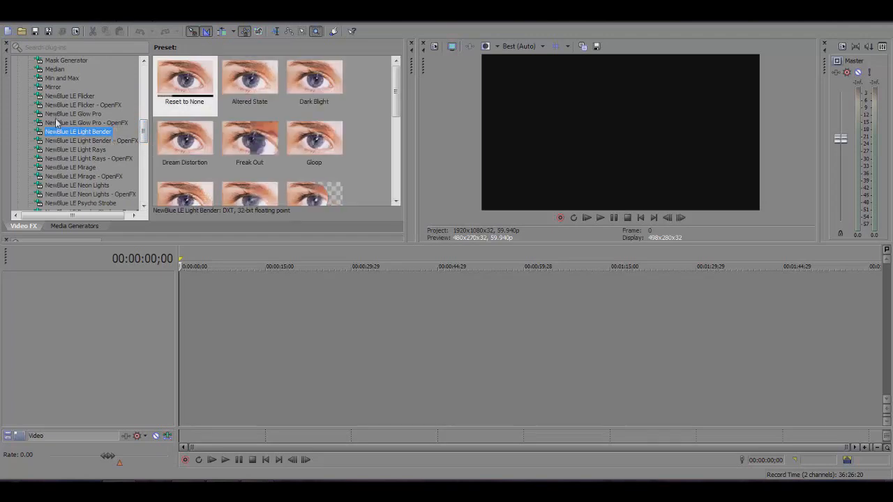
scroll(down, 3)
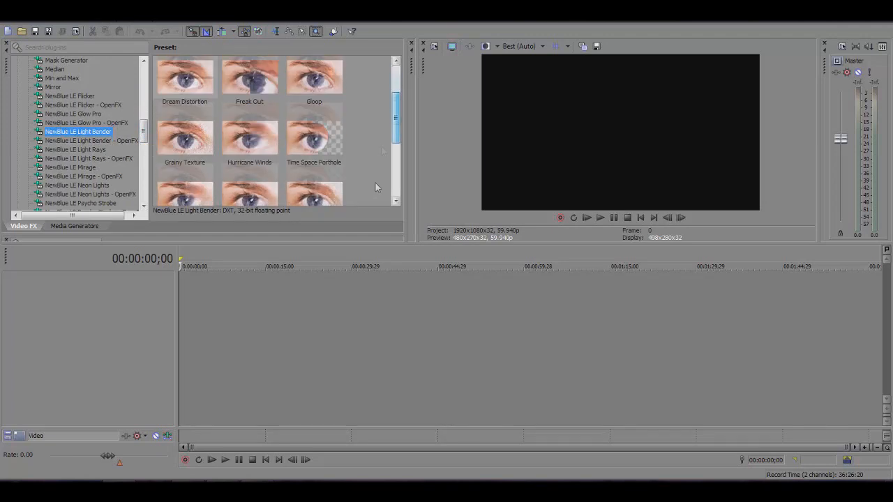
scroll(down, 3)
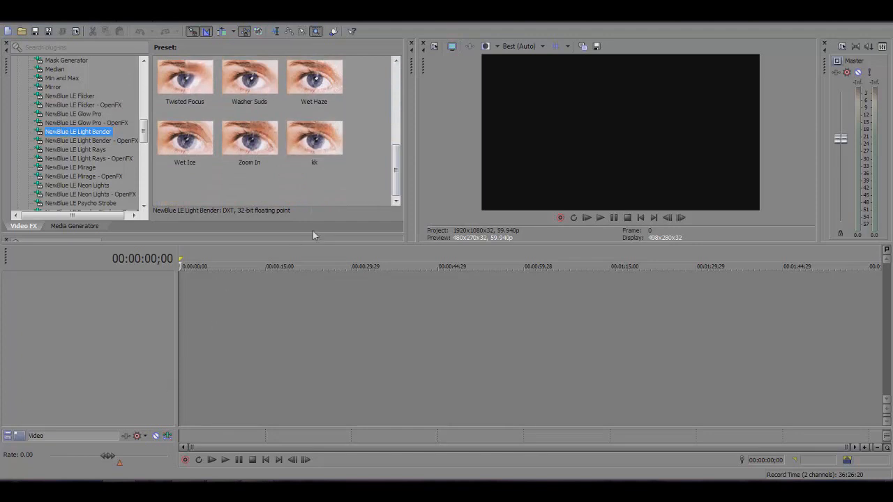
click(314, 138)
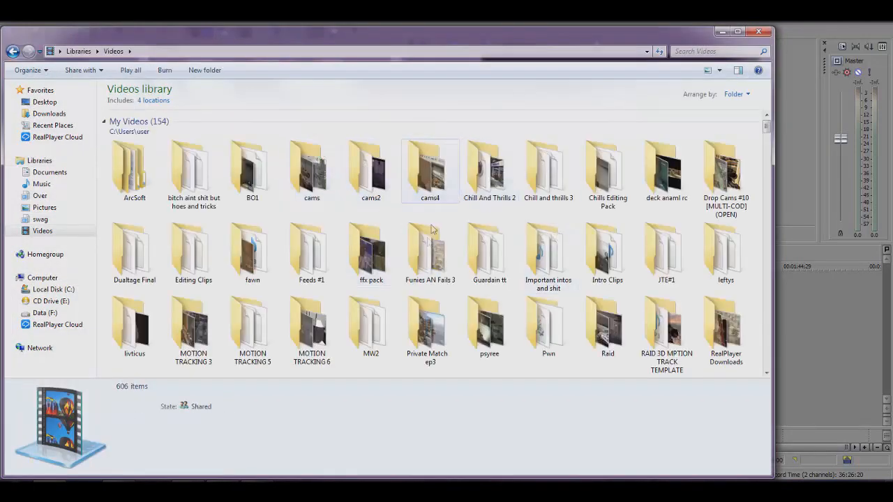
Bring a gameplay clip from the cams4 folder onto the Vegas timeline with video and audio.
double_click(430, 164)
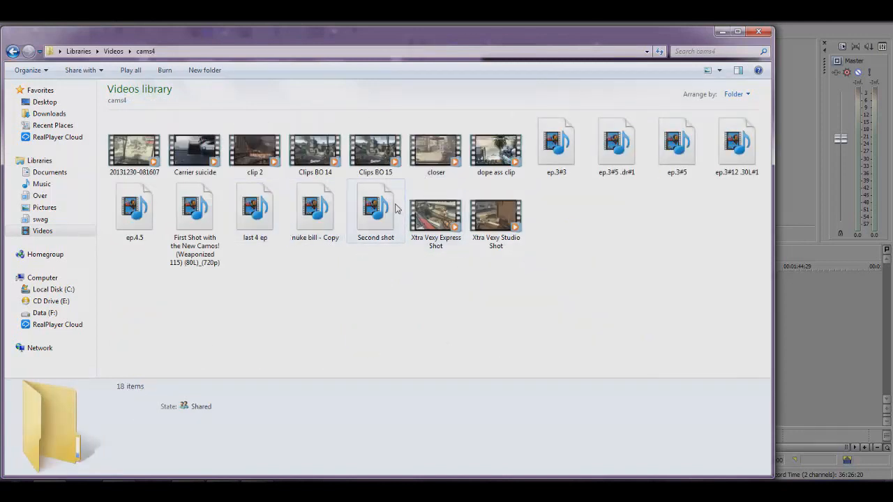
click(495, 146)
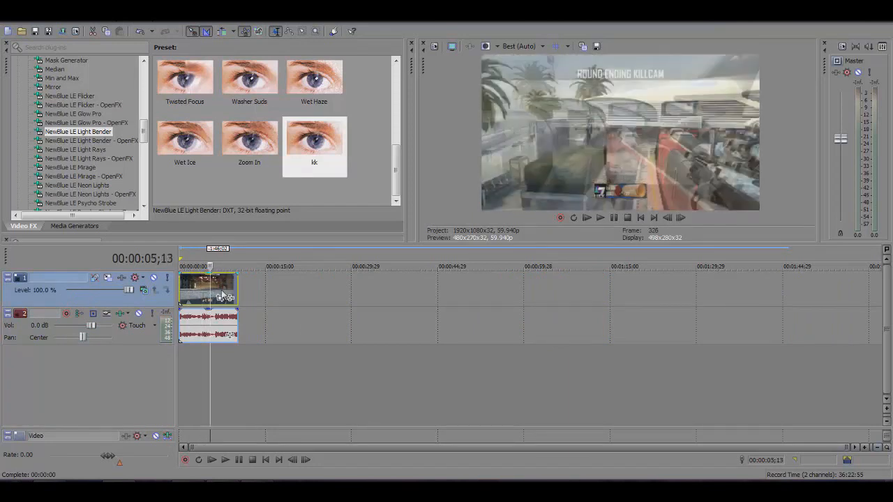
In the clip event's Properties, uncheck Maintain aspect ratio, disable resampling and confirm.
right_click(209, 289)
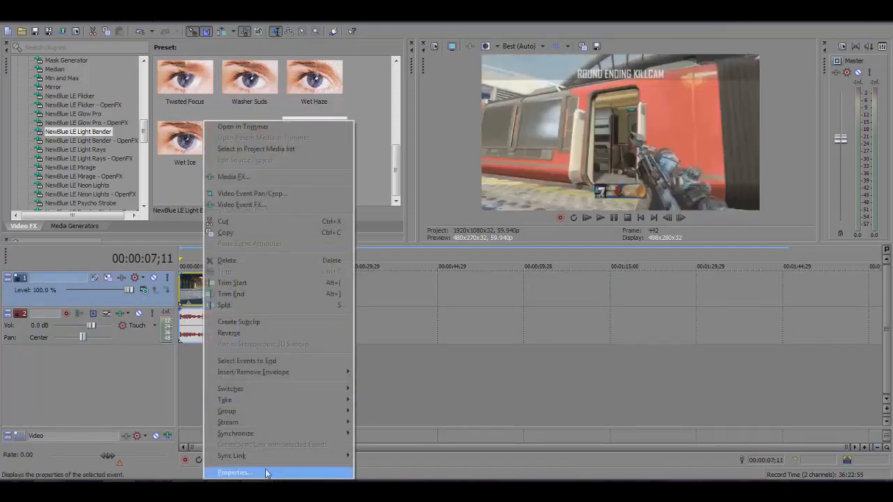
click(233, 472)
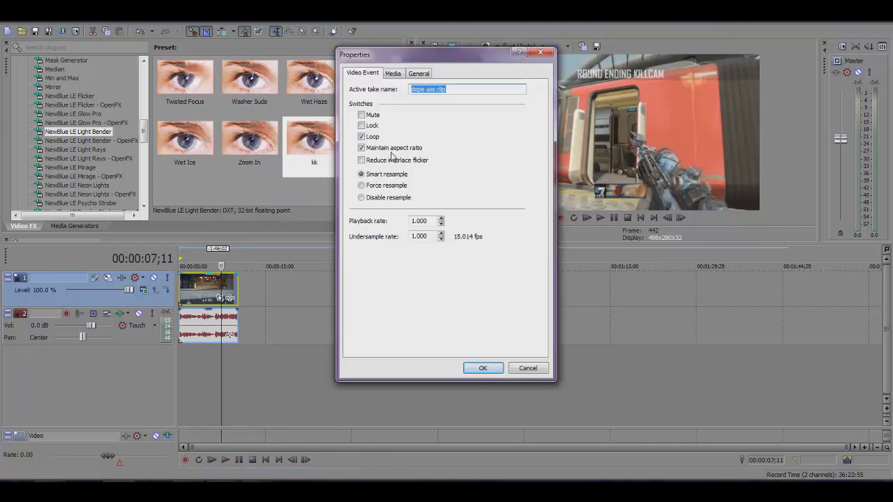
click(362, 198)
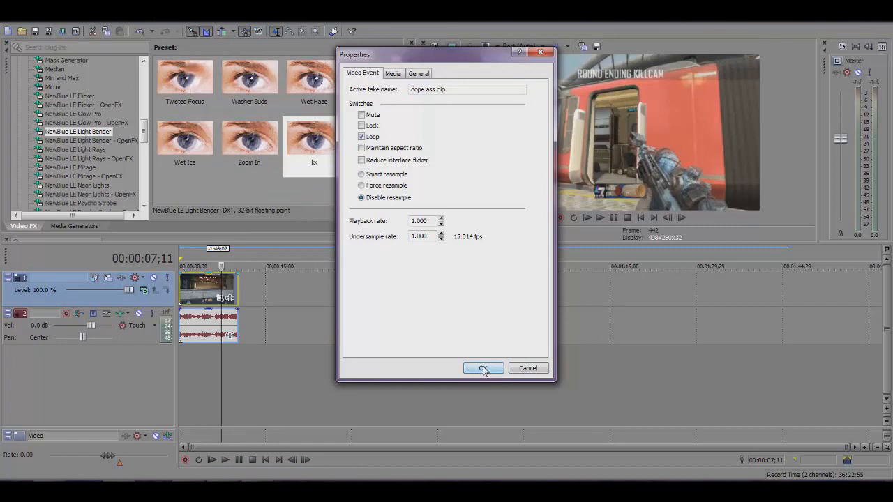
click(484, 368)
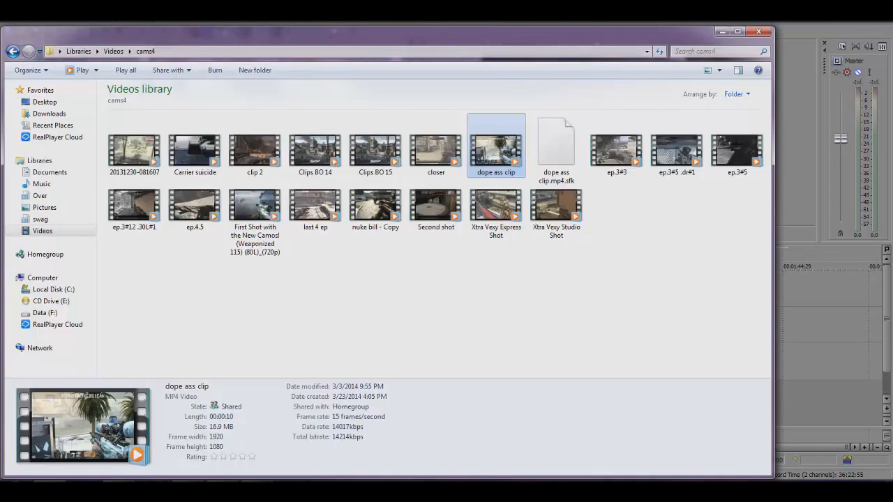
Browse Over > 5K Editing Pack > Overlays & Underlays, preview ALB-FH118-49 and choose a glitch overlay clip.
click(40, 196)
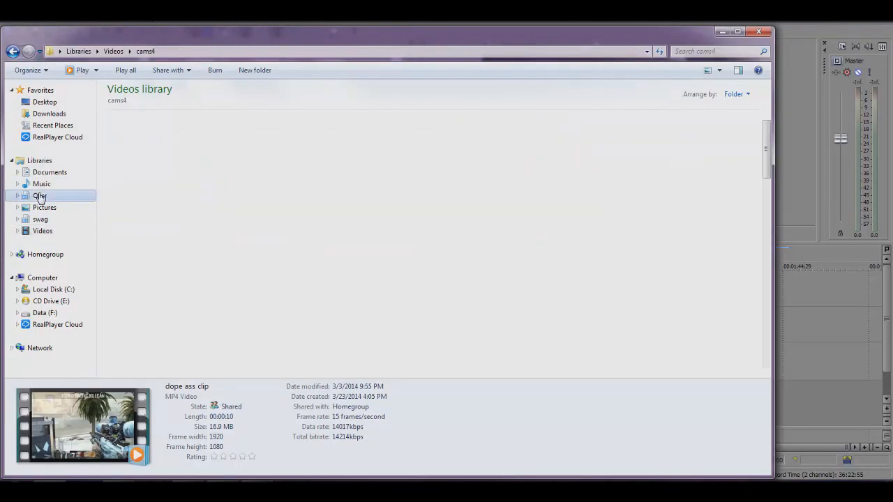
click(40, 195)
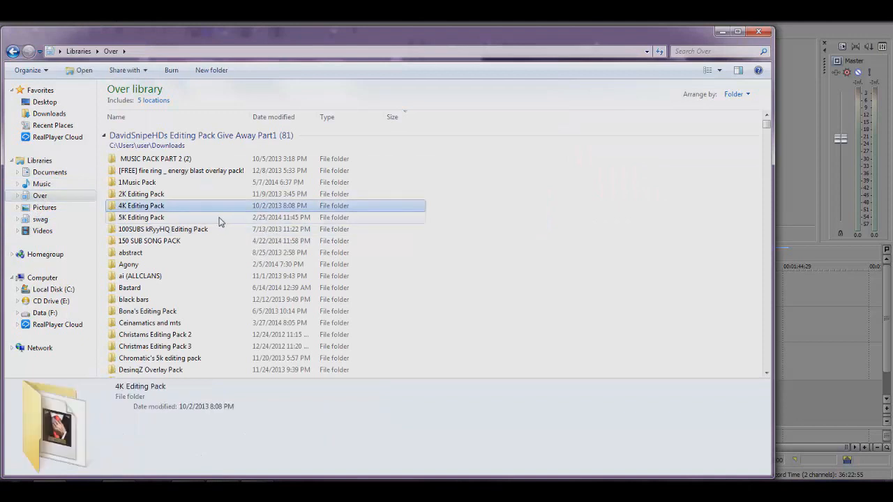
double_click(141, 217)
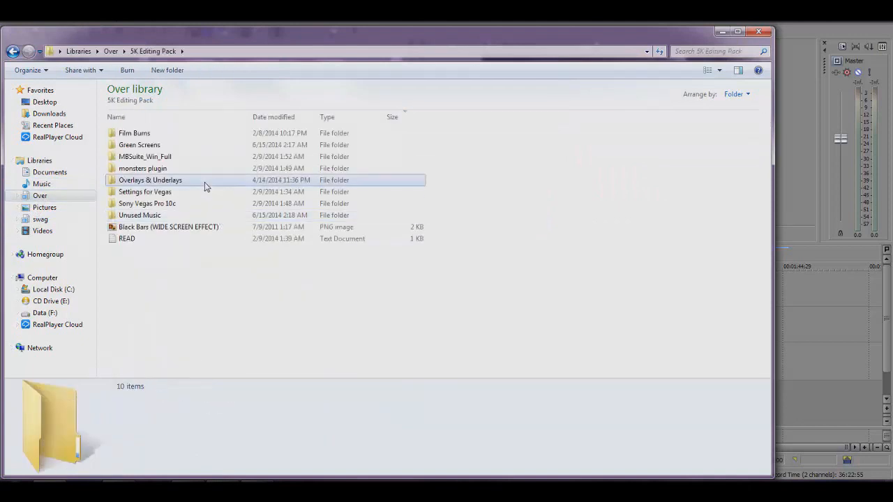
double_click(150, 180)
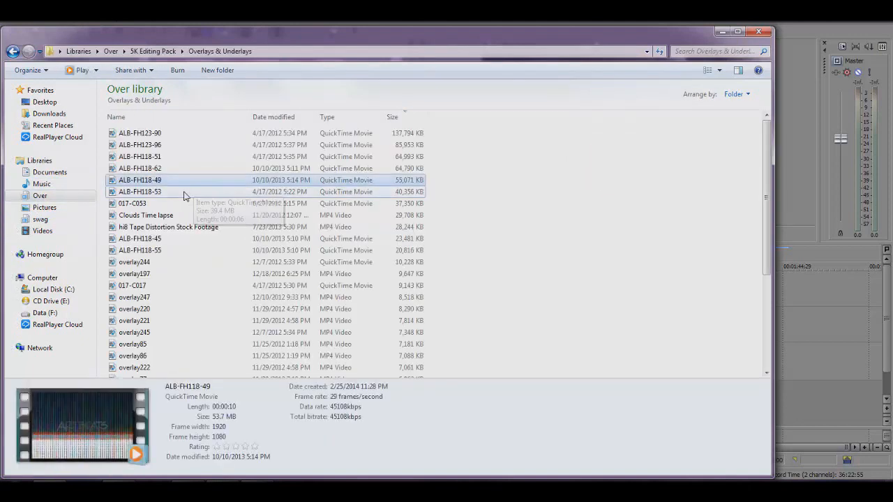
click(139, 168)
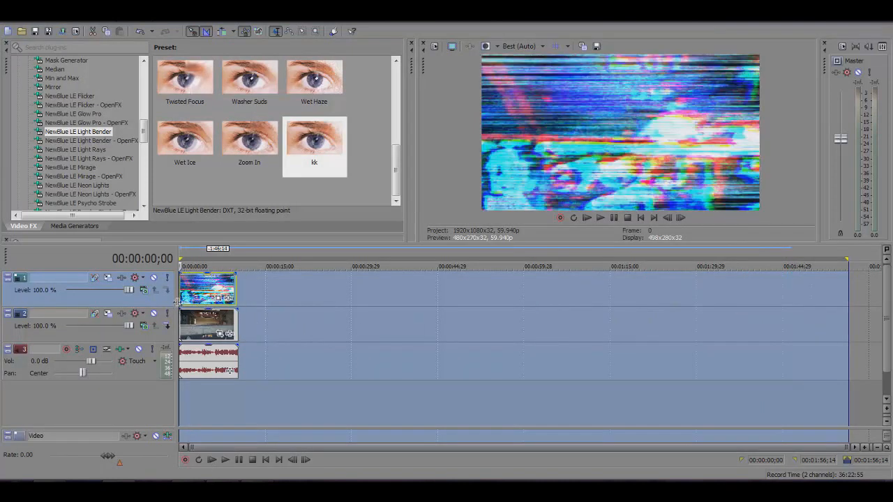
Select the ALB-FH118-62 glitch overlay event to bring up its Event Pan/Crop window.
click(182, 299)
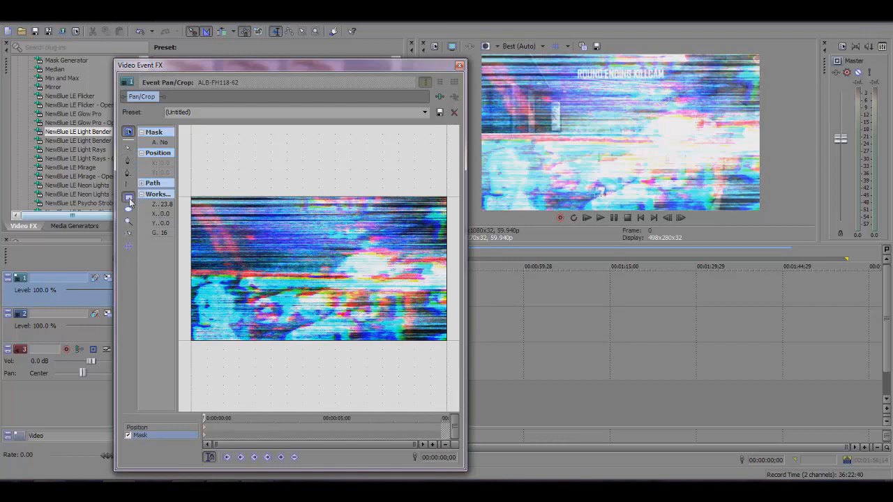
mouse_move(128, 161)
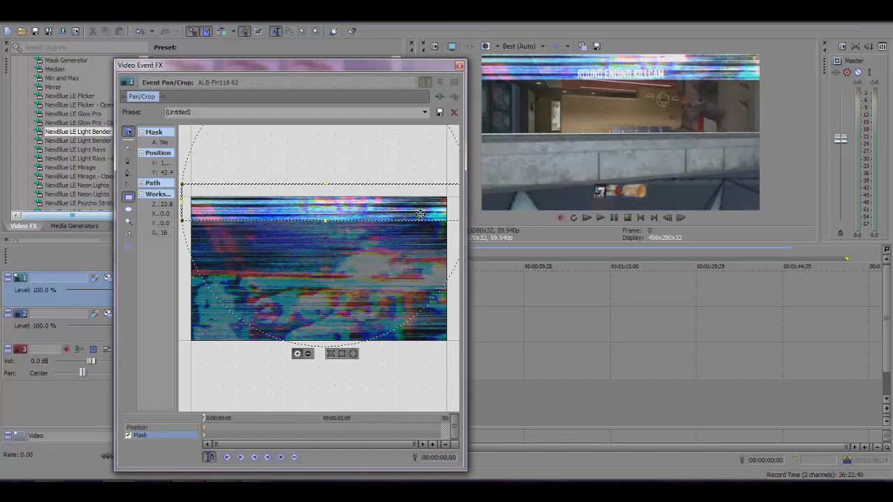
mouse_move(452, 348)
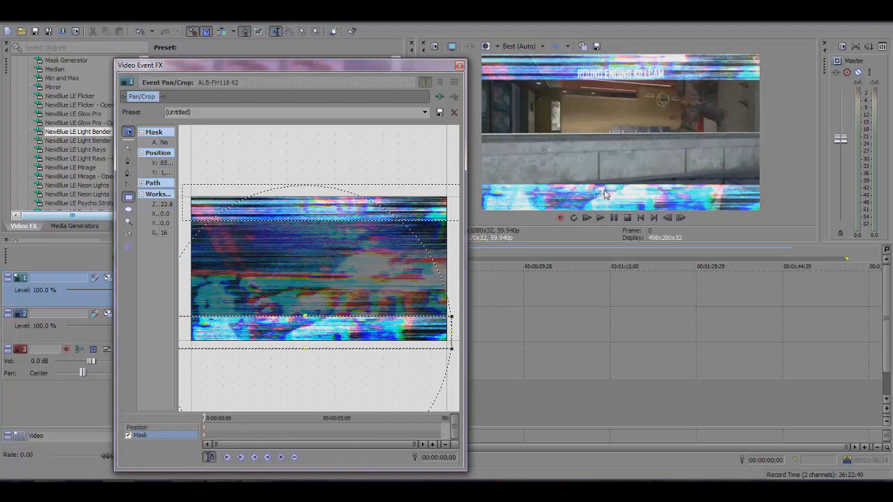
mouse_move(382, 138)
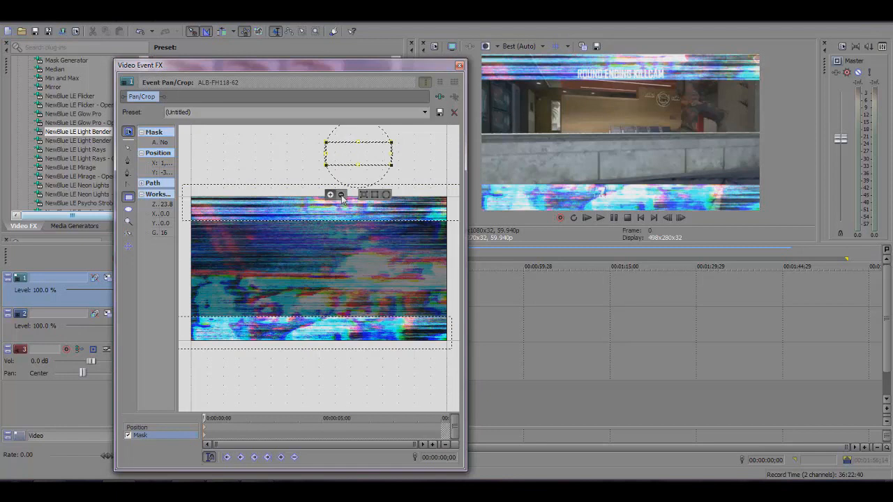
Draw a small negative mask over the HUD so gameplay shows through the bottom glitch band.
drag(359, 153, 328, 314)
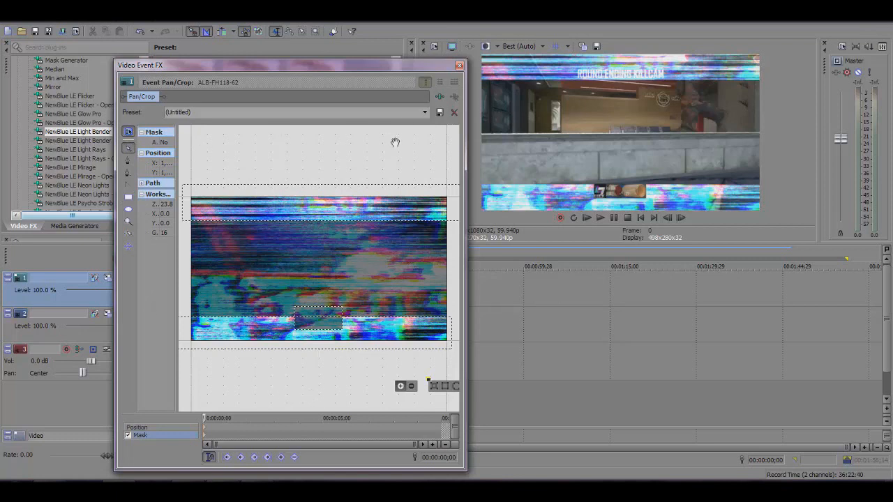
Apply the NewBlue LE Light Bender kk preset to the overlay event and review its settings.
click(459, 65)
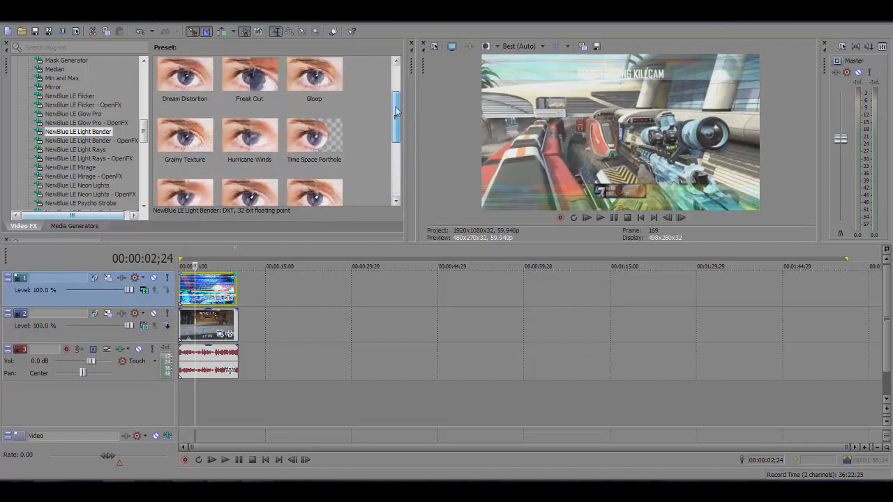
scroll(up, 3)
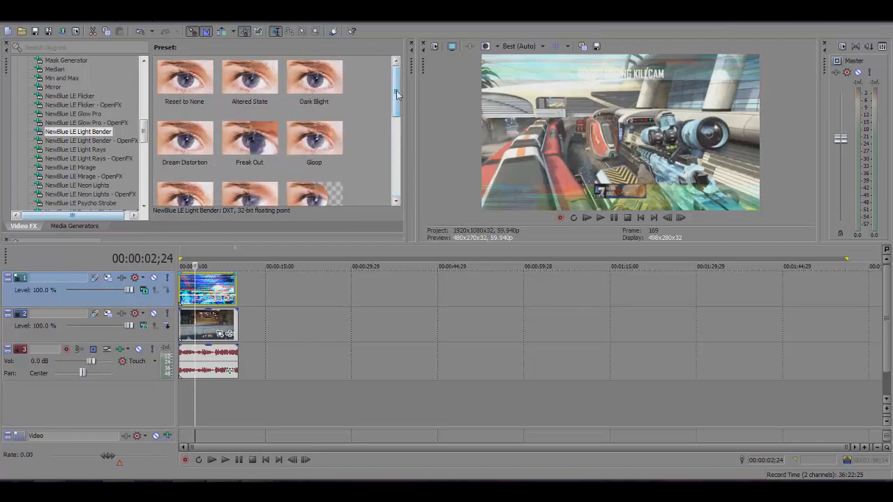
scroll(down, 3)
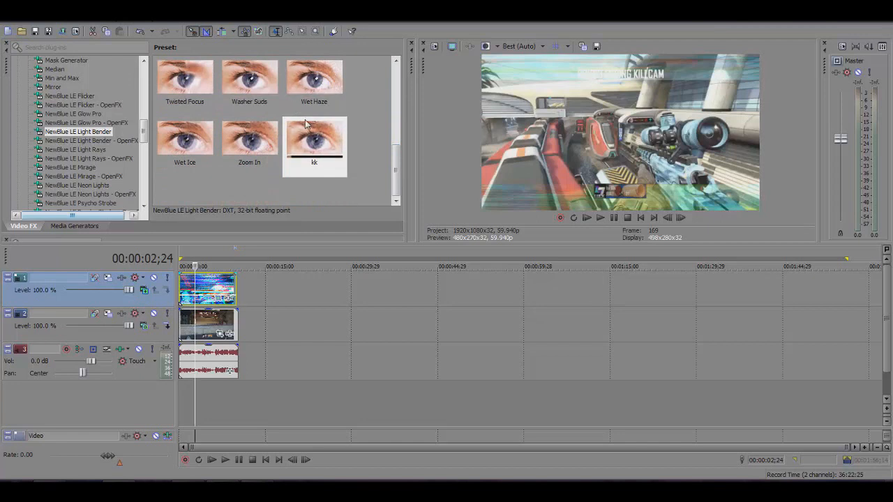
click(314, 140)
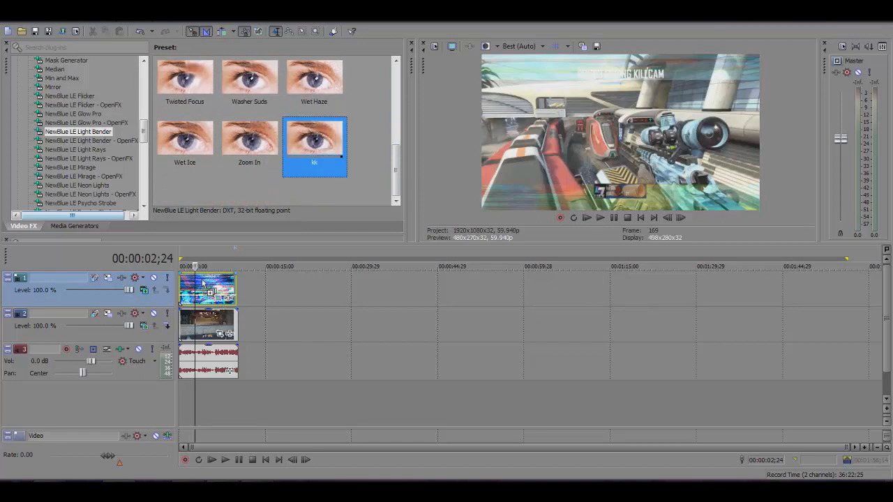
double_click(313, 140)
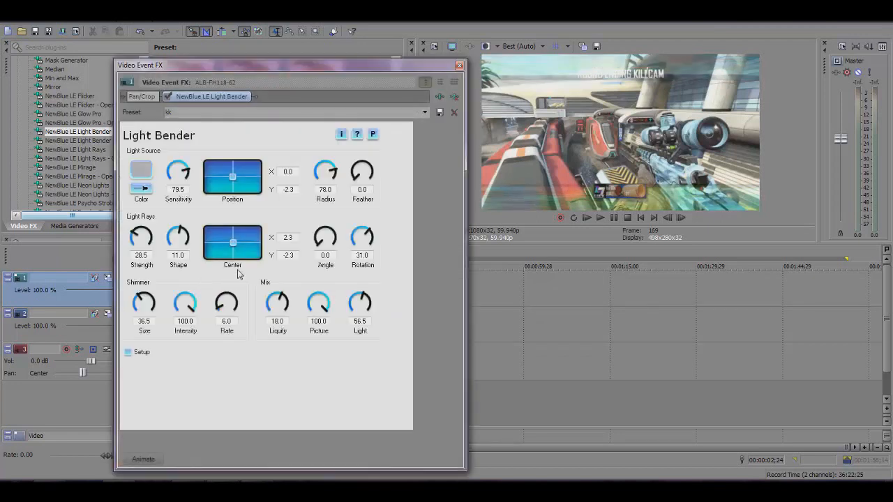
mouse_move(173, 154)
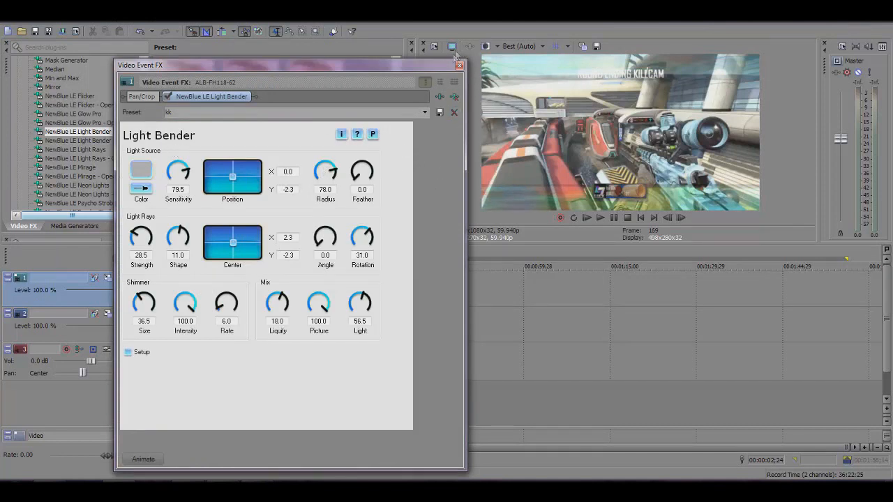
mouse_move(460, 65)
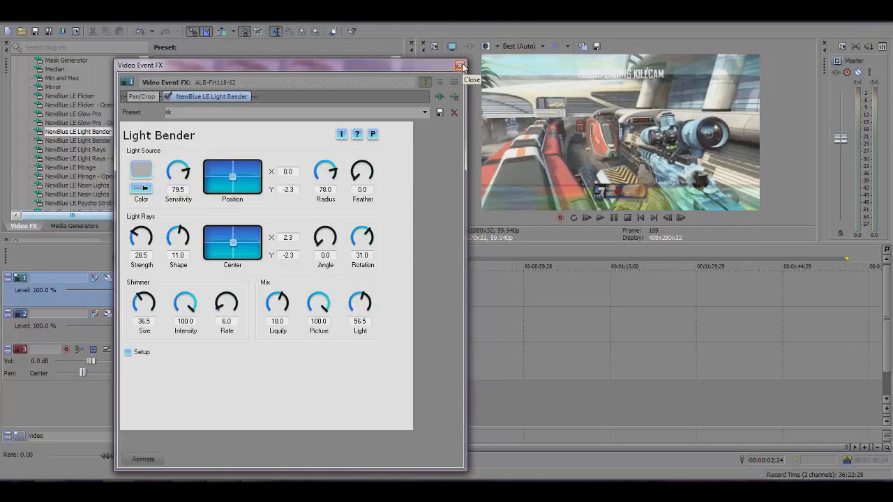
click(461, 65)
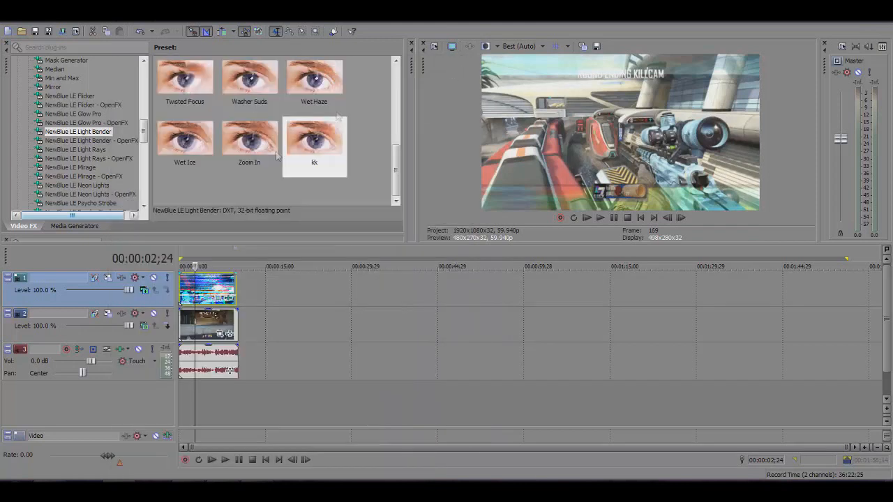
mouse_move(195, 292)
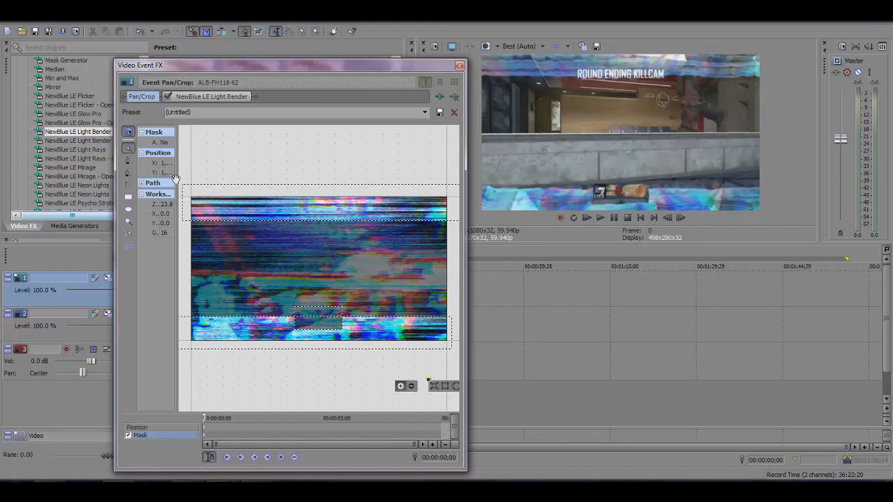
mouse_move(128, 148)
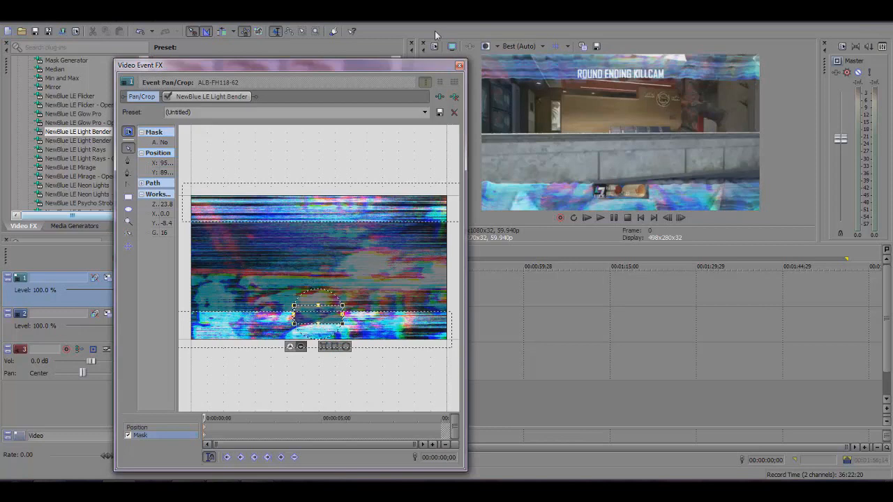
Close the Pan/Crop window after repositioning the small negative mask over the HUD.
click(459, 65)
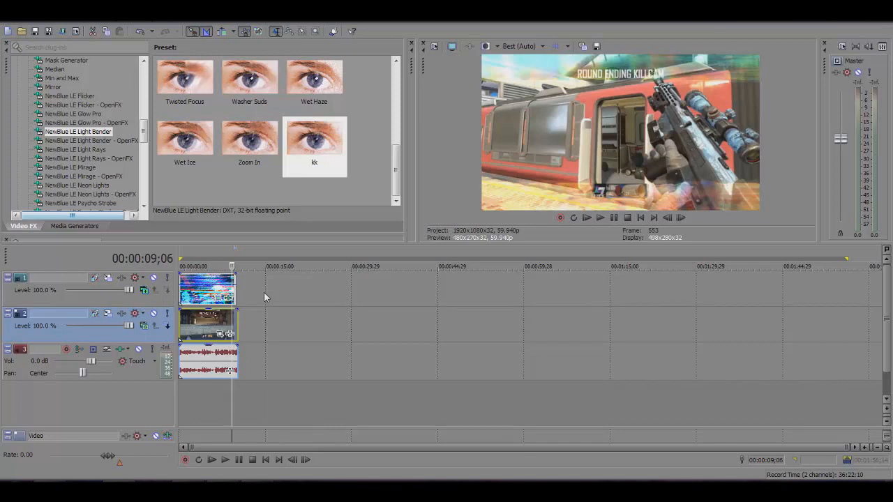
mouse_move(262, 200)
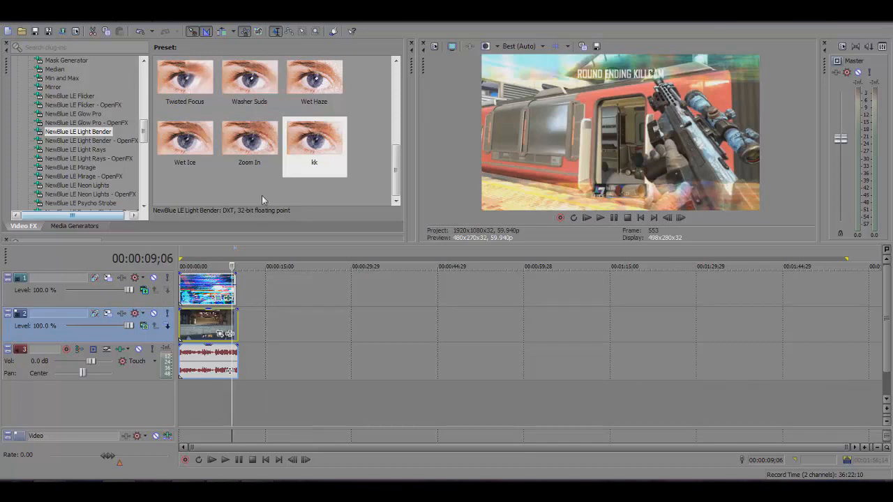